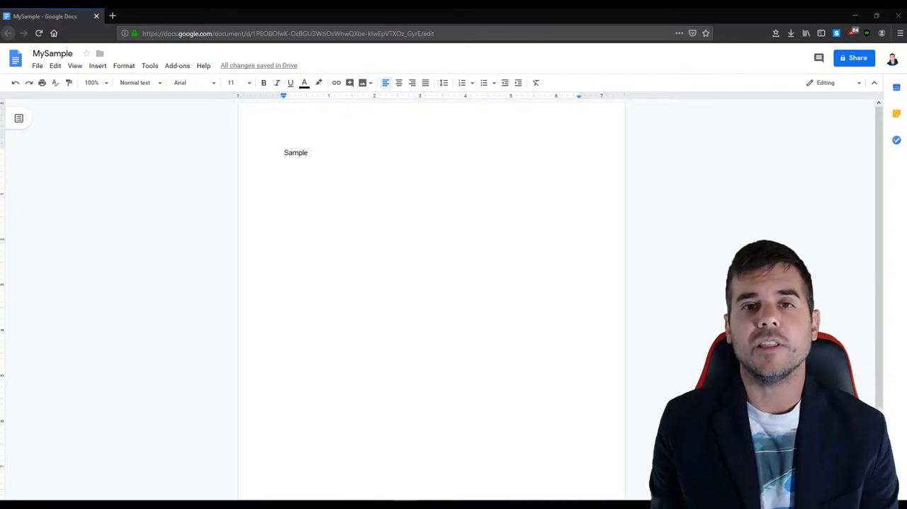
Bring up the Share with others dialog for the MySample document
{"action": "left_click", "coordinate": [309, 151]}
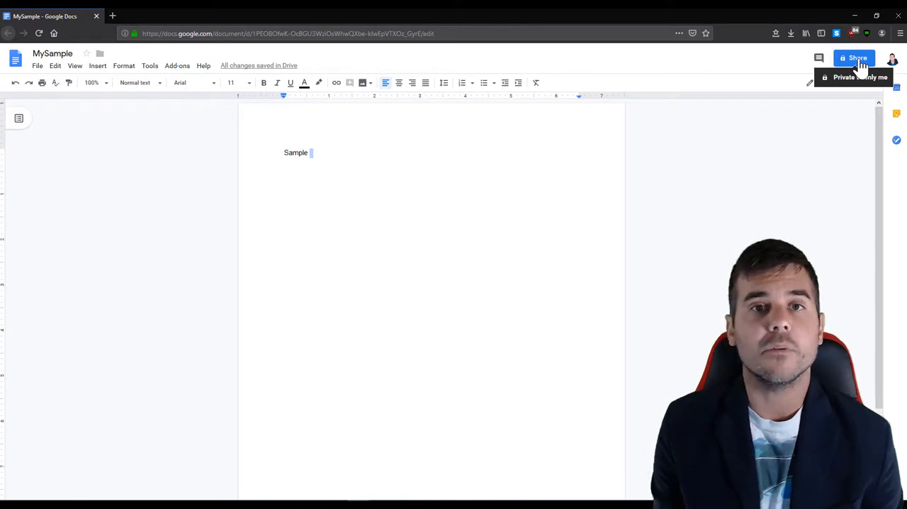
{"action": "left_click", "coordinate": [853, 58]}
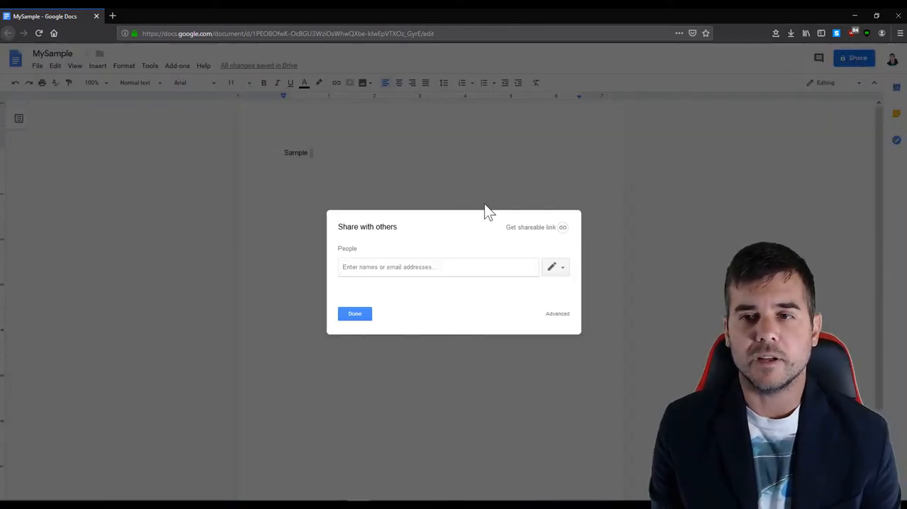
{"action": "mouse_move", "coordinate": [533, 290]}
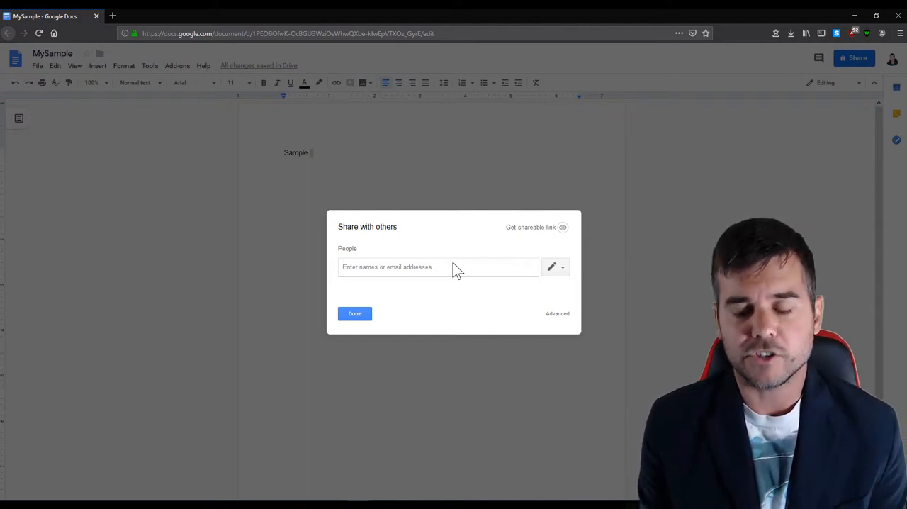
{"action": "mouse_move", "coordinate": [531, 234]}
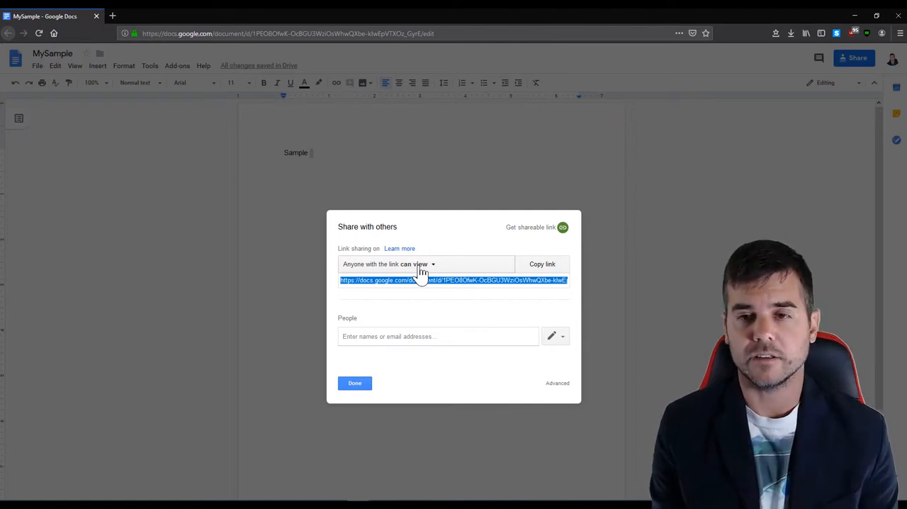
Set link access to can edit, then change it to can comment for anyone with the link
{"action": "left_click", "coordinate": [425, 263]}
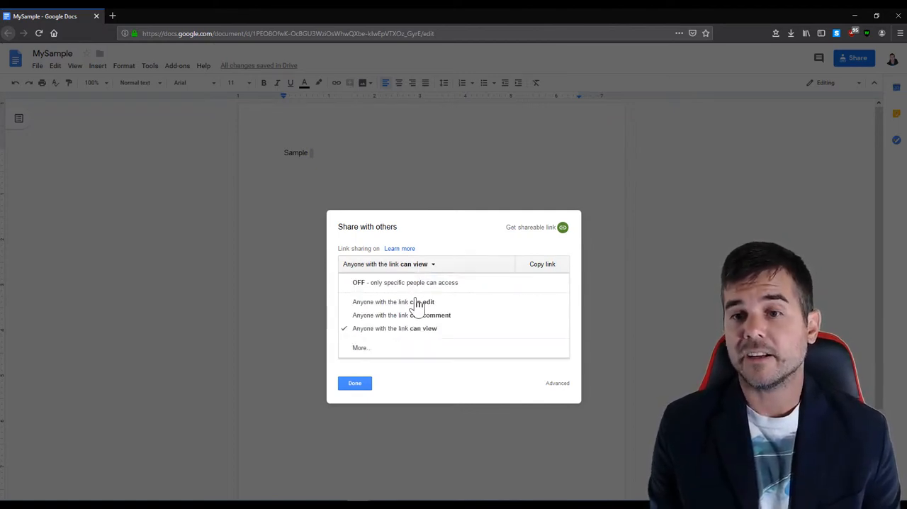
{"action": "left_click", "coordinate": [419, 302]}
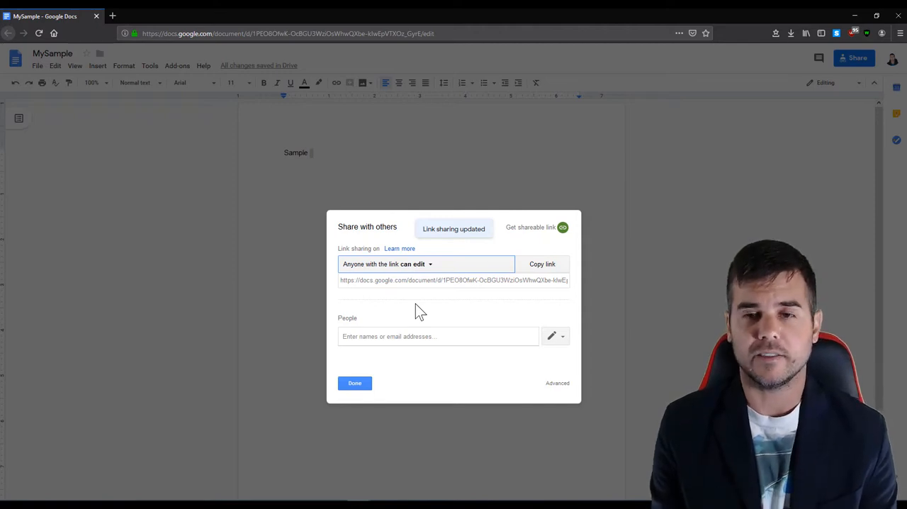
{"action": "left_click", "coordinate": [425, 264]}
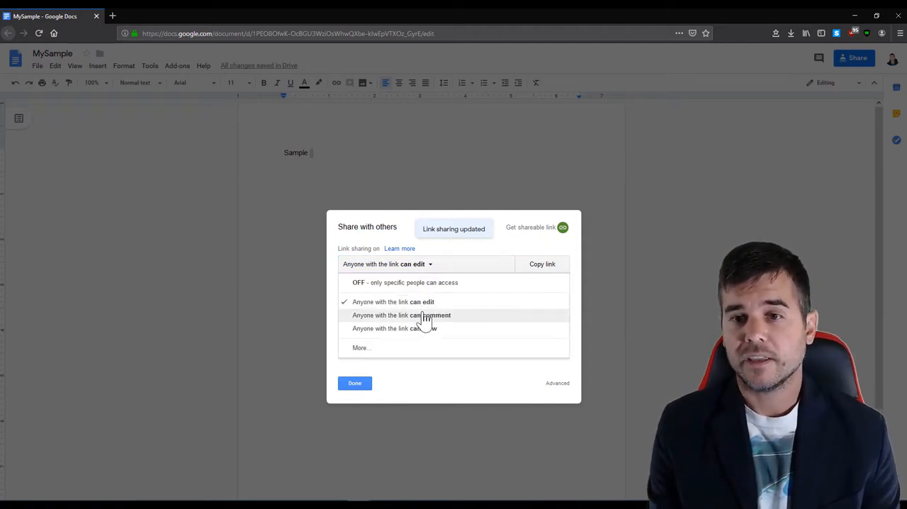
{"action": "left_click", "coordinate": [402, 315]}
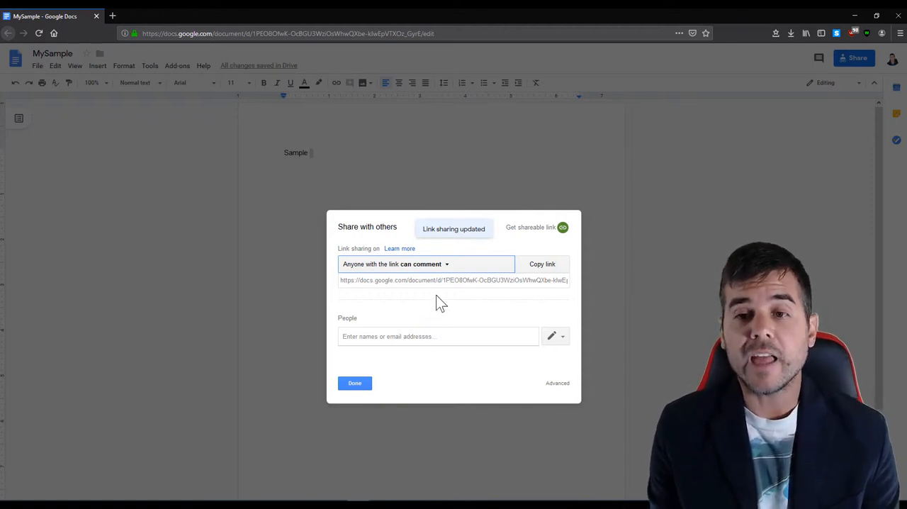
Select the shareable link address and copy it to the clipboard
{"action": "left_click", "coordinate": [454, 281]}
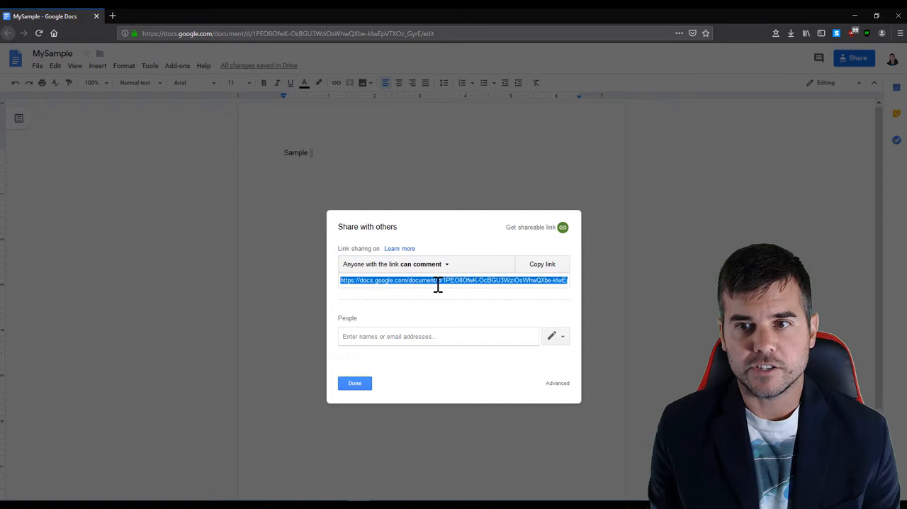
{"action": "left_click", "coordinate": [541, 263]}
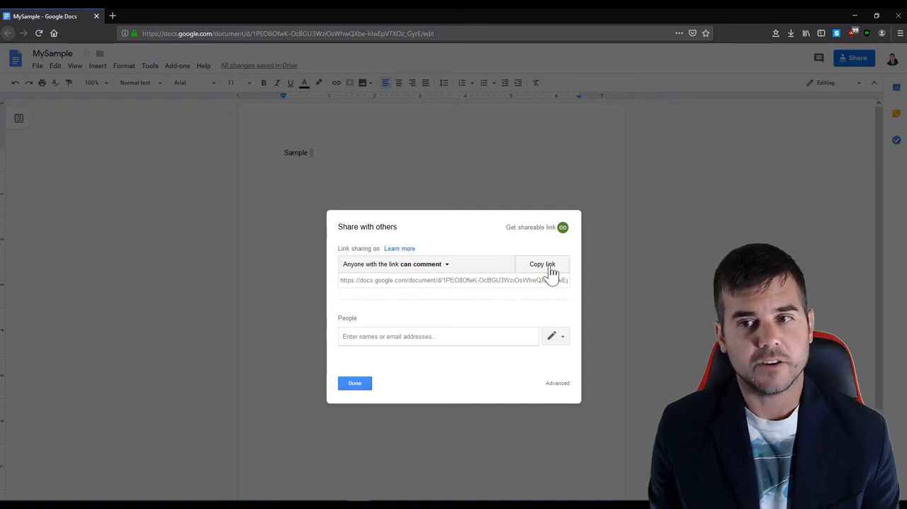
{"action": "left_click", "coordinate": [541, 264]}
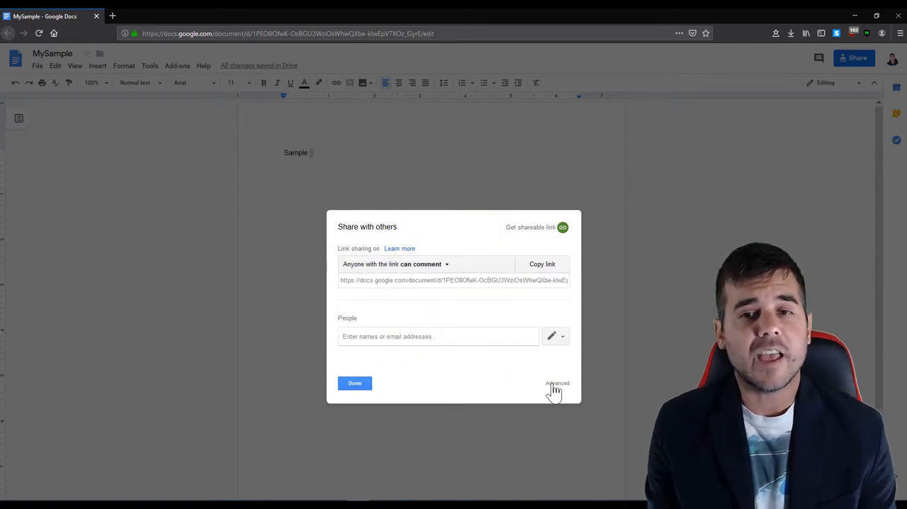
Show the Advanced sharing settings listing link commenters, owner and owner options
{"action": "left_click", "coordinate": [557, 383]}
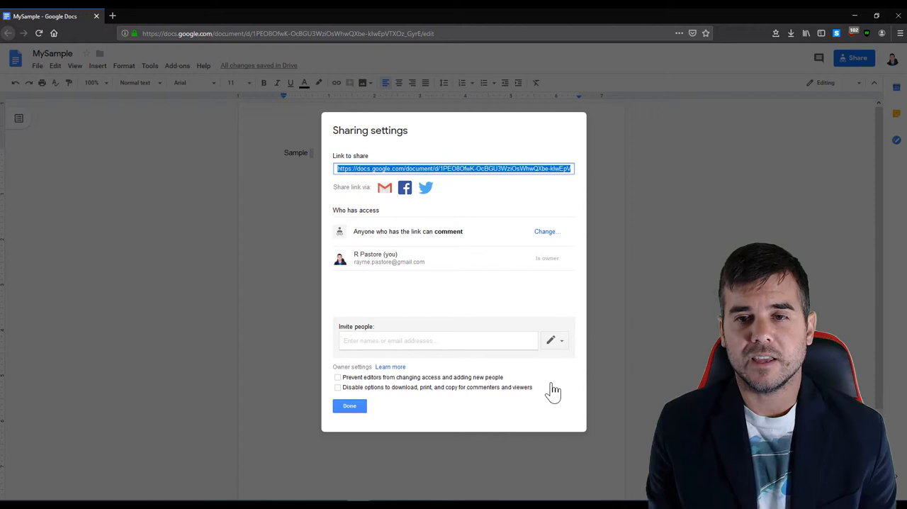
{"action": "mouse_move", "coordinate": [436, 311]}
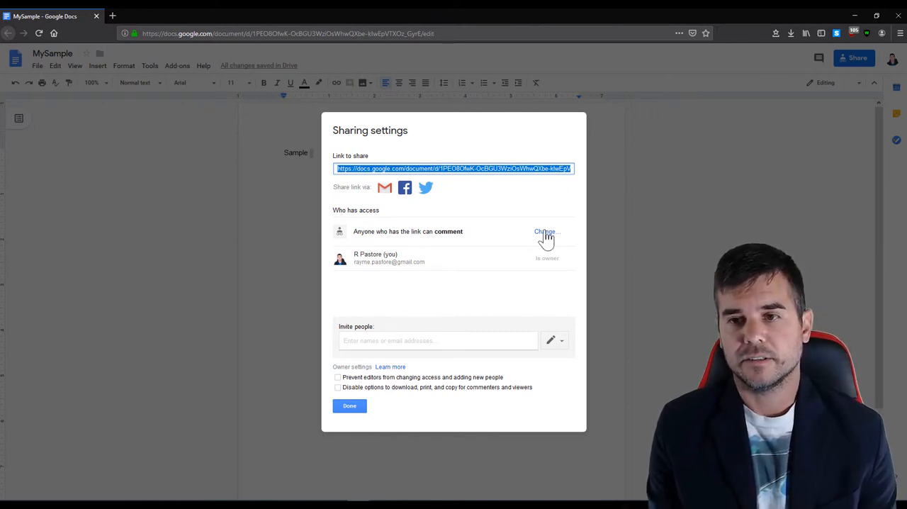
Change link sharing through Public and Anyone with the link to Off - Specific people, and save
{"action": "left_click", "coordinate": [546, 232]}
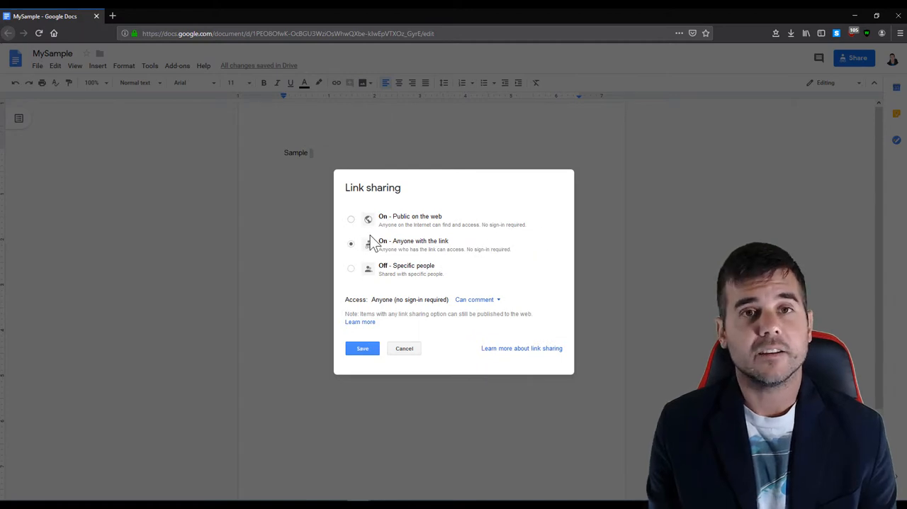
{"action": "left_click", "coordinate": [352, 218]}
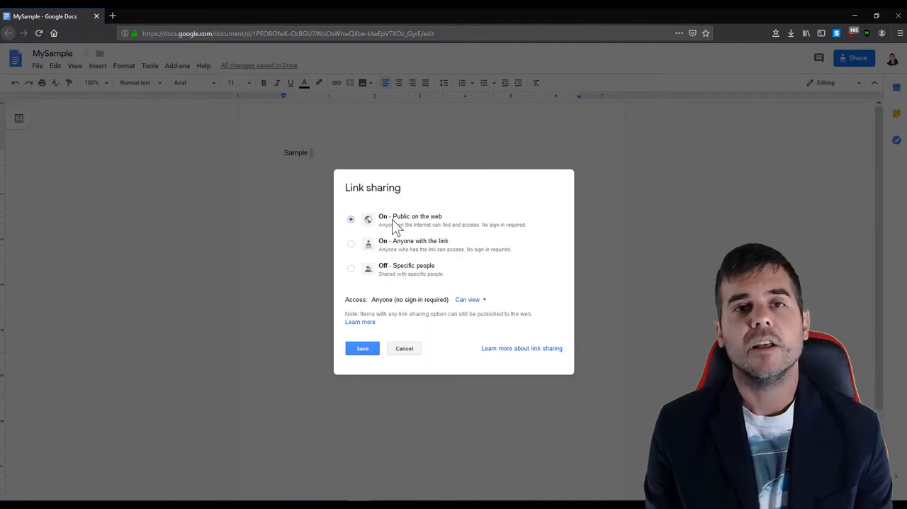
{"action": "mouse_move", "coordinate": [400, 232]}
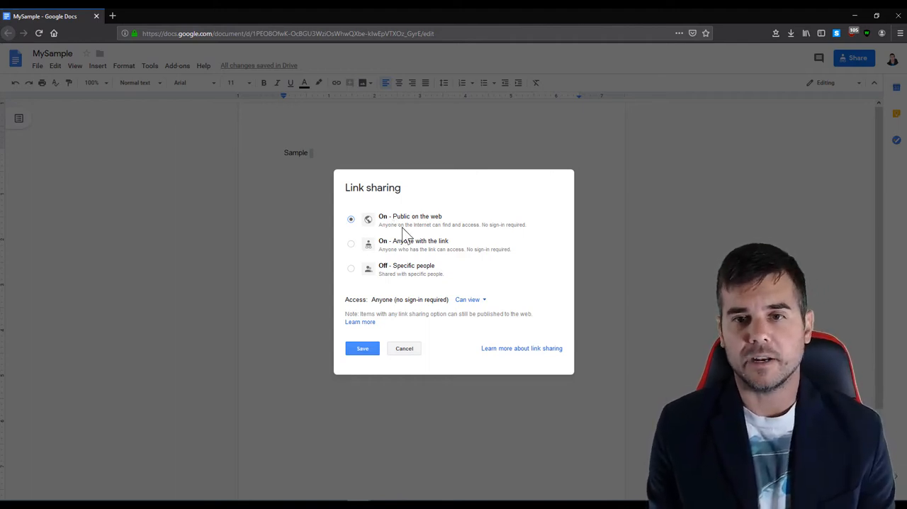
{"action": "left_click", "coordinate": [351, 244]}
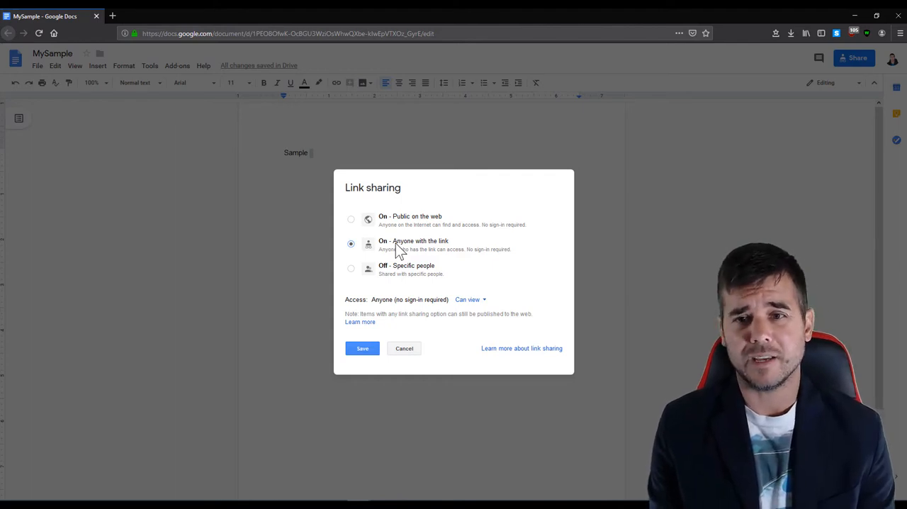
{"action": "left_click", "coordinate": [351, 268]}
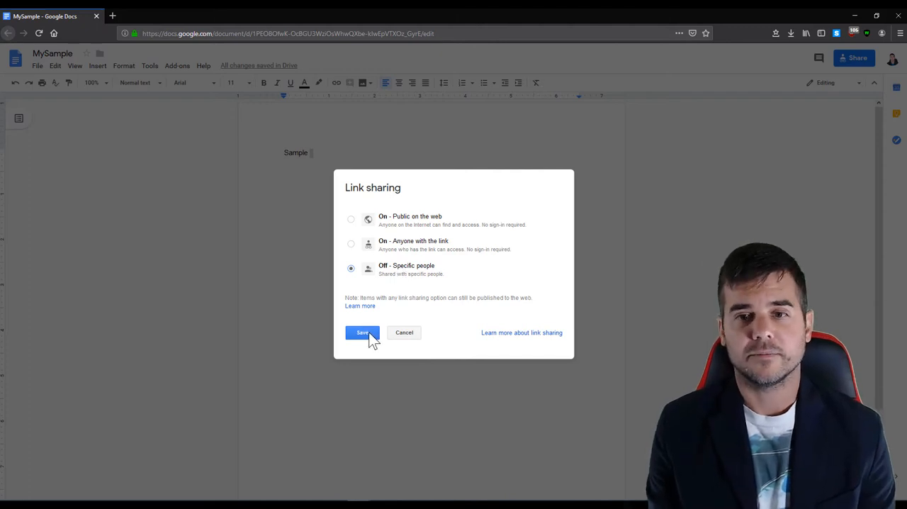
{"action": "left_click", "coordinate": [363, 332]}
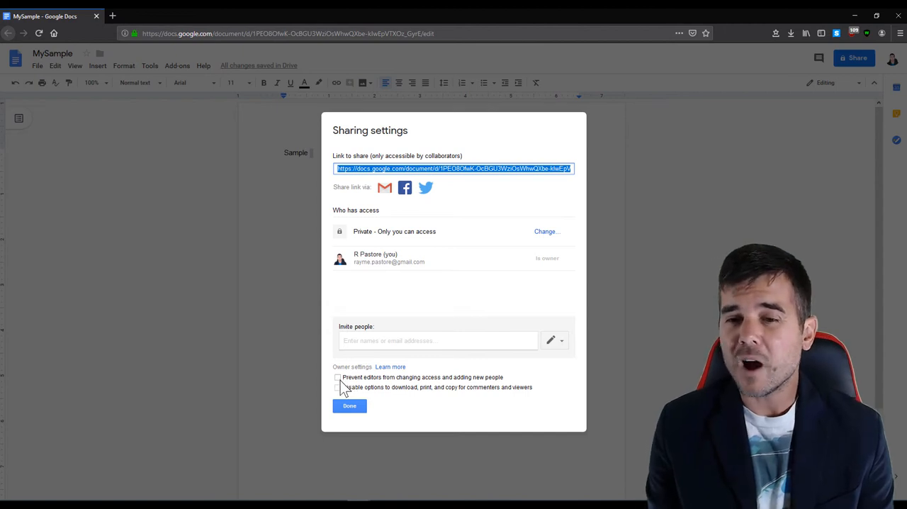
Toggle Prevent editors changing access, then tick Disable download, print and copy for commenters and viewers
{"action": "left_click", "coordinate": [337, 377]}
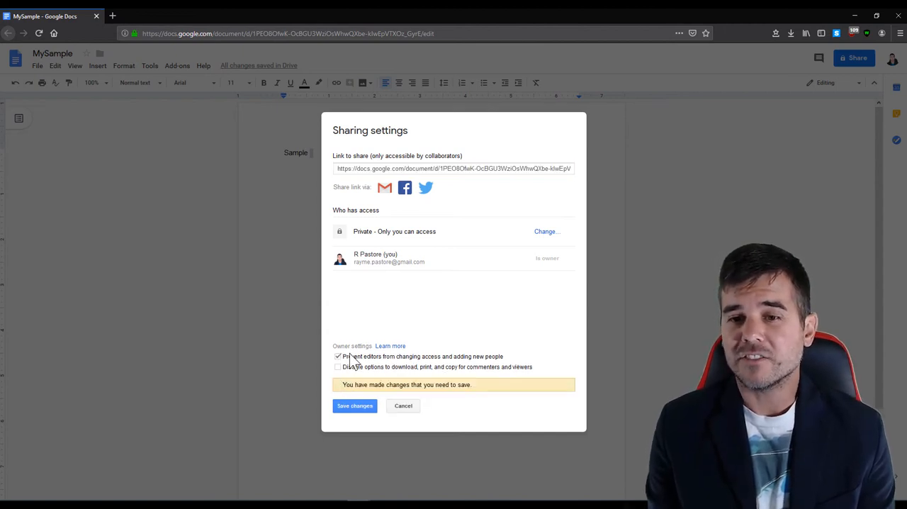
{"action": "mouse_move", "coordinate": [408, 366]}
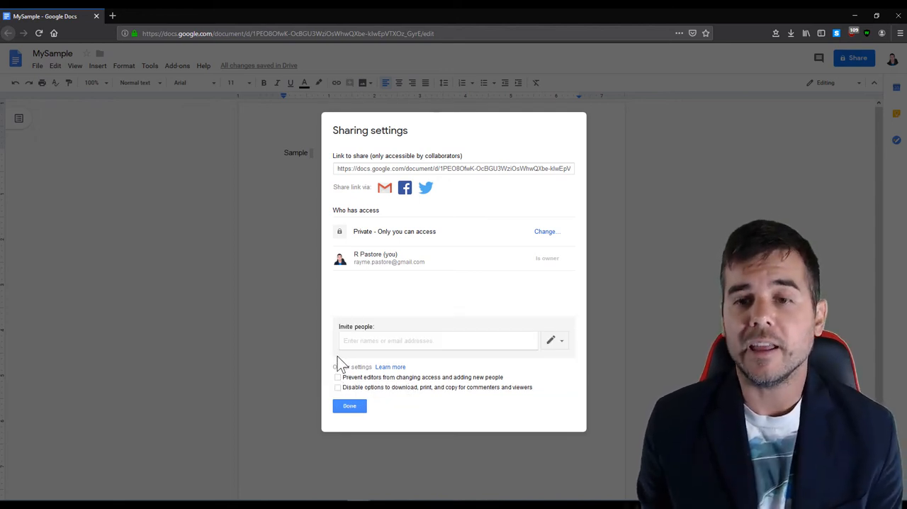
{"action": "left_click", "coordinate": [337, 356]}
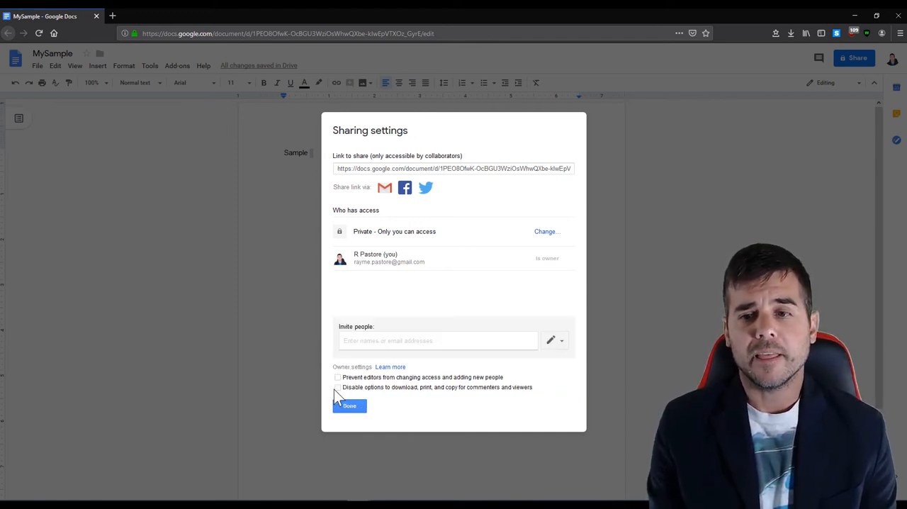
{"action": "left_click", "coordinate": [337, 366]}
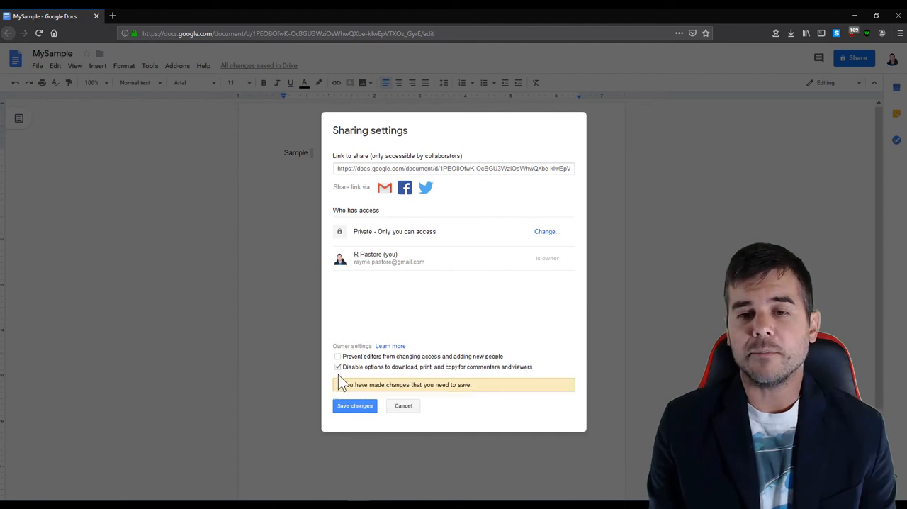